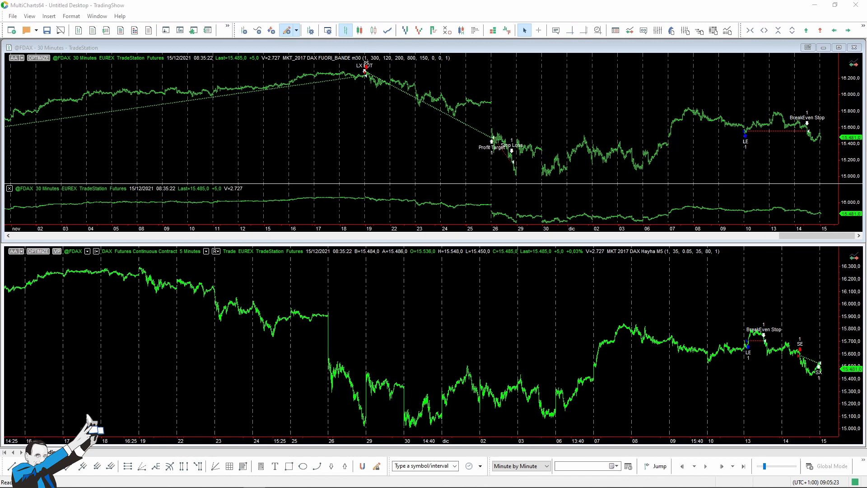
mouse_move(432, 71)
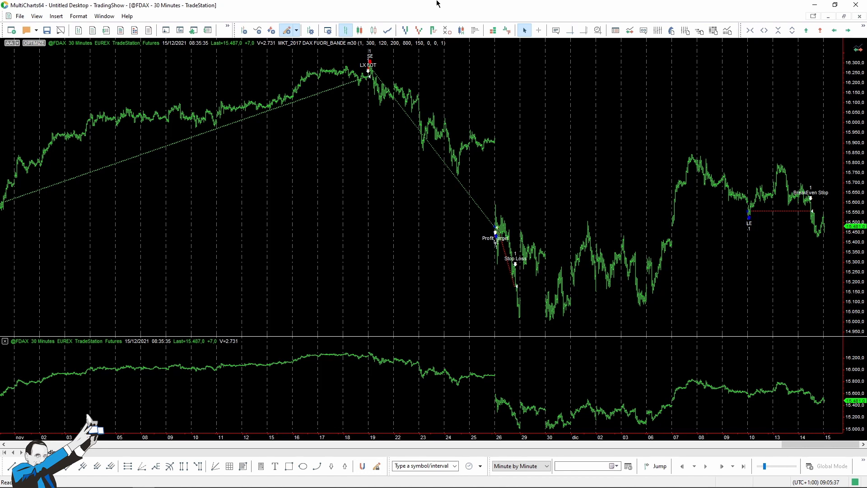
mouse_move(428, 7)
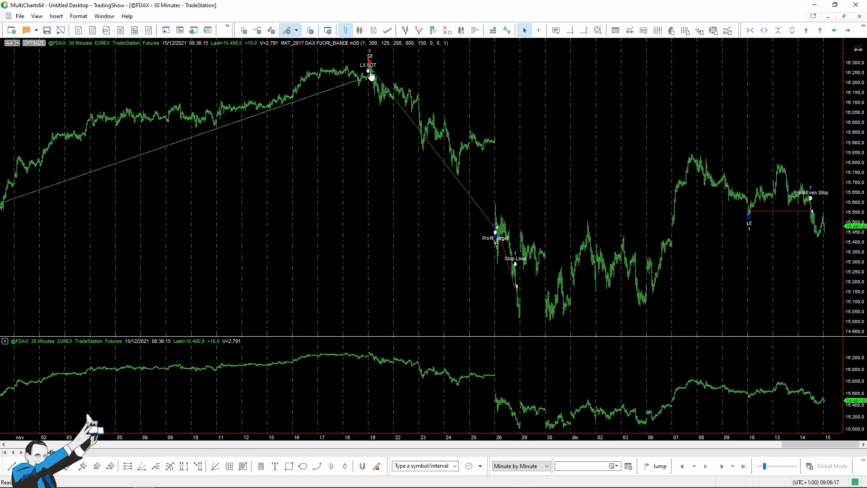
mouse_move(605, 333)
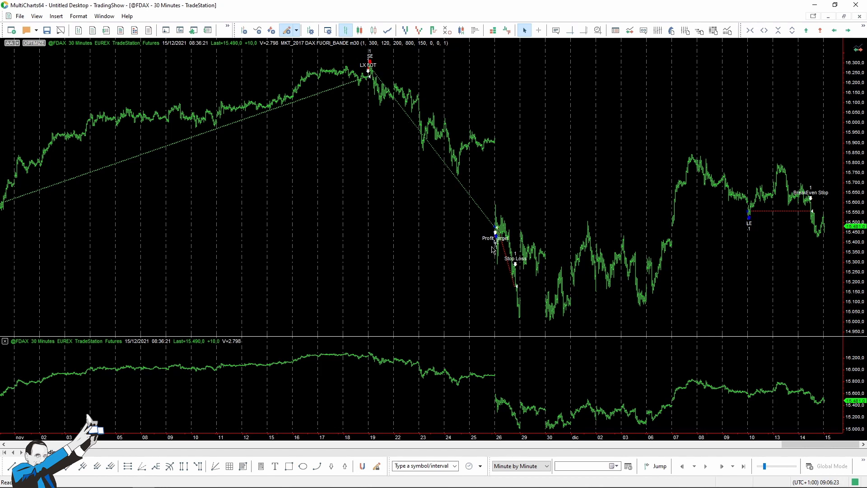
mouse_move(526, 292)
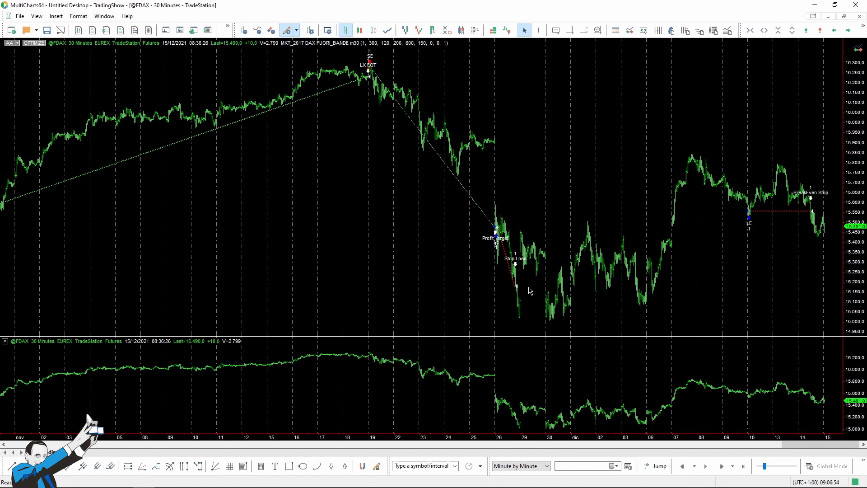
mouse_move(656, 55)
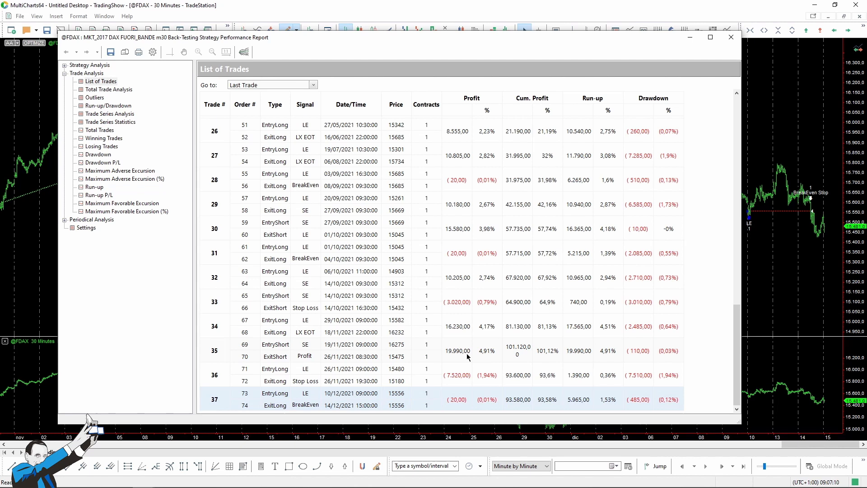
mouse_move(327, 351)
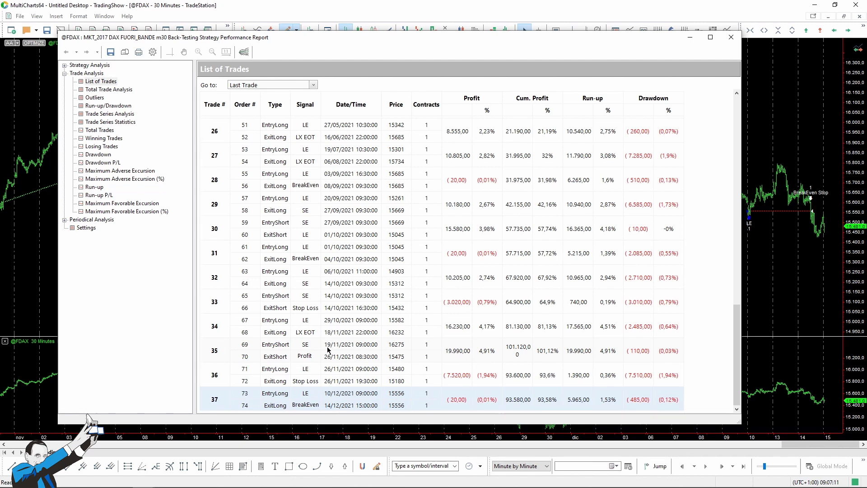
mouse_move(457, 359)
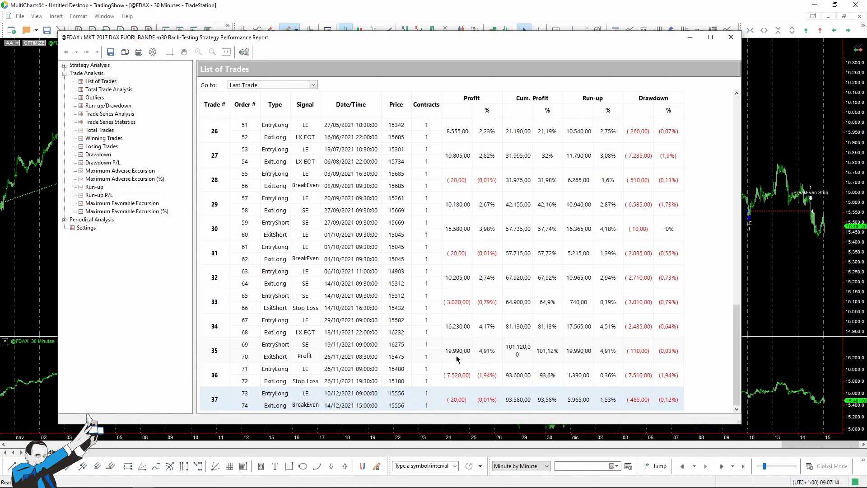
mouse_move(396, 364)
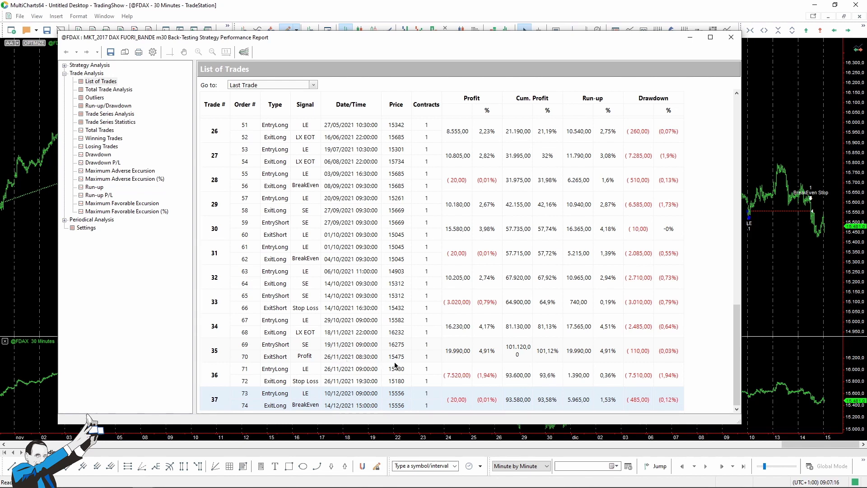
mouse_move(458, 388)
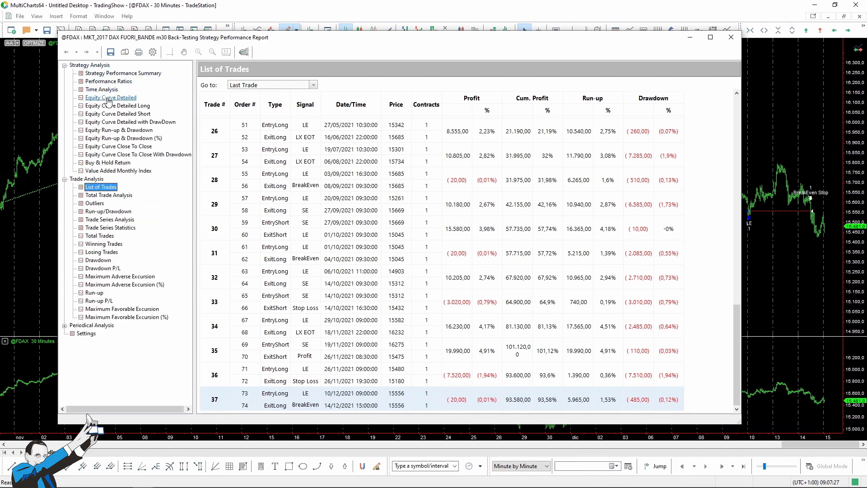
Show the FUORI_BANDE detailed equity curve, then move on to the 5-minute DAX Hayha M5 chart.
click(110, 97)
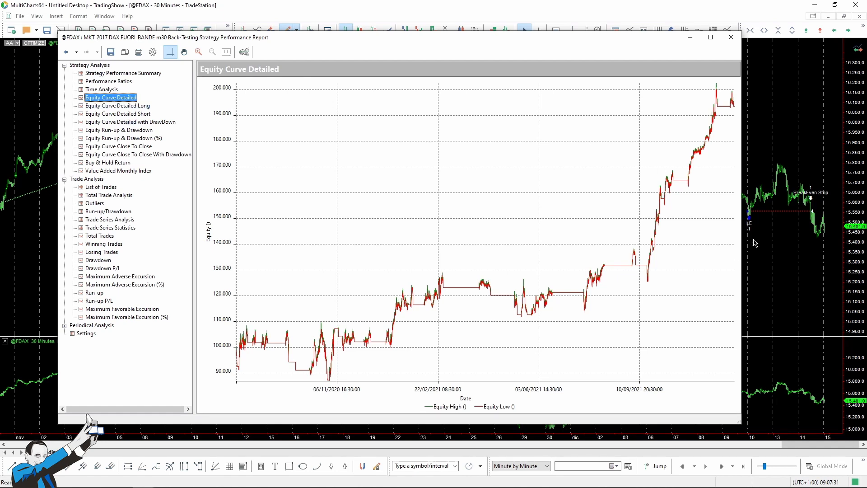
mouse_move(380, 396)
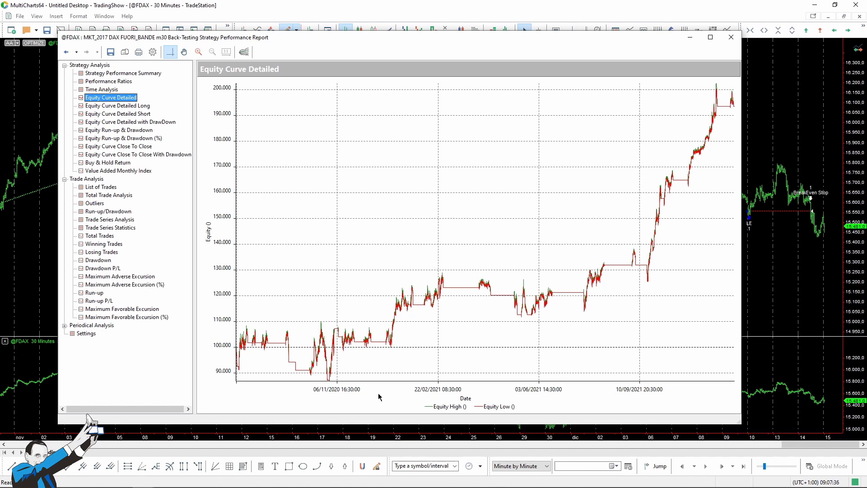
mouse_move(375, 396)
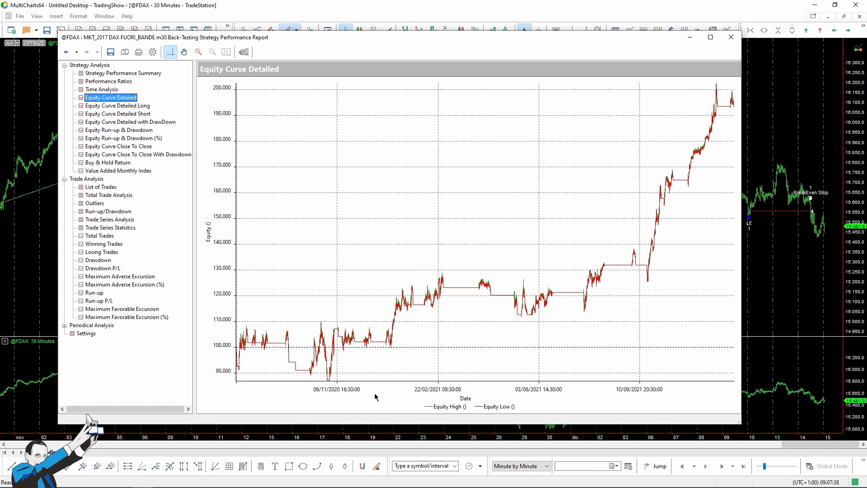
click(730, 37)
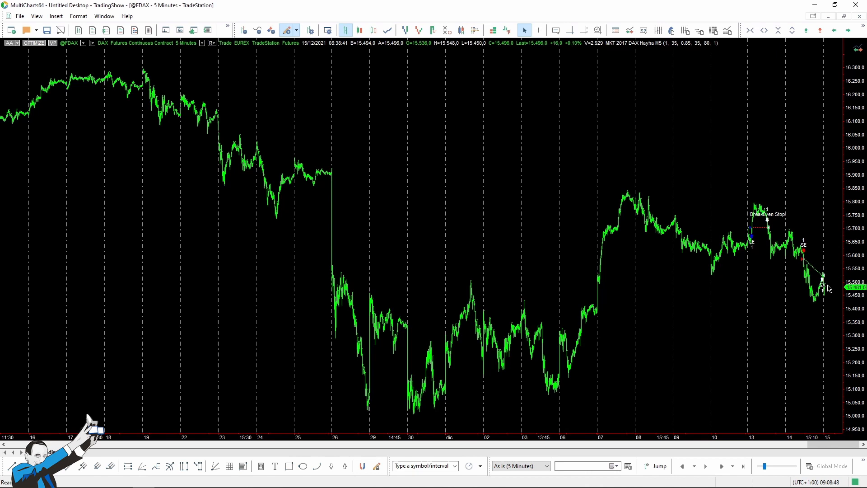
mouse_move(798, 290)
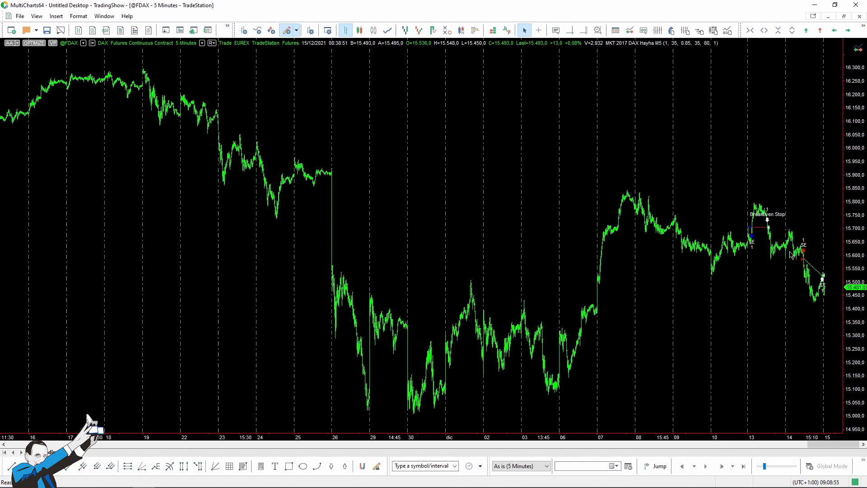
mouse_move(832, 310)
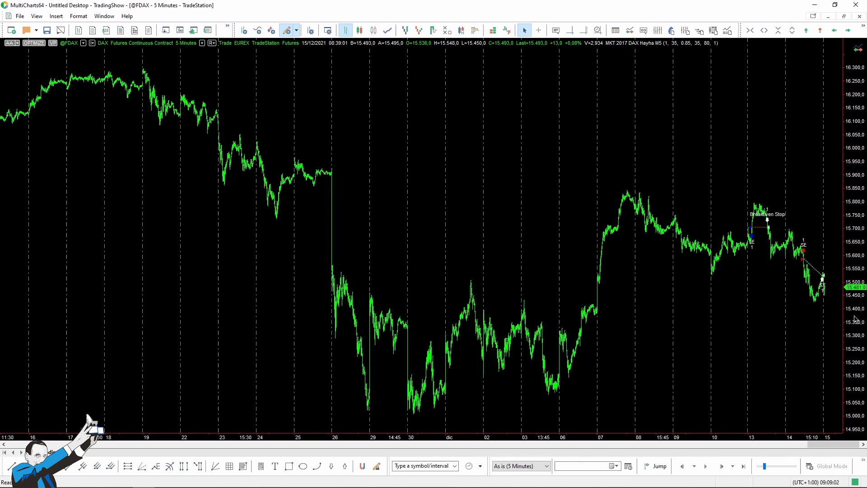
mouse_move(762, 232)
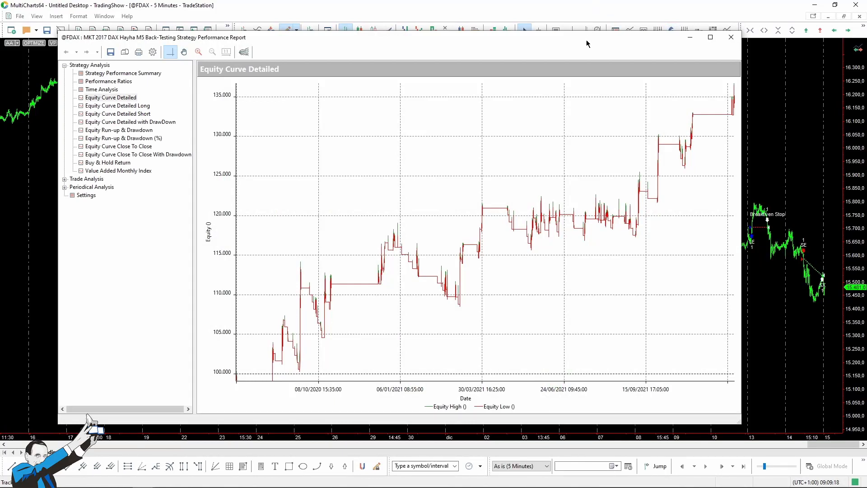
mouse_move(594, 39)
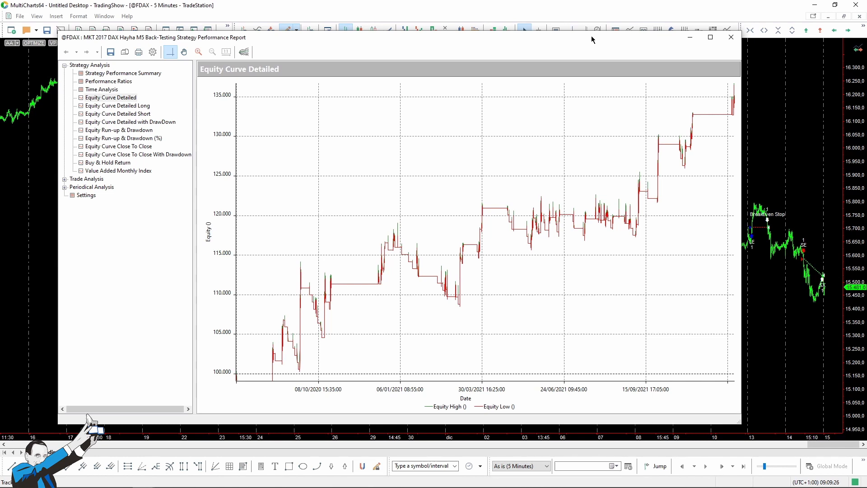
mouse_move(433, 41)
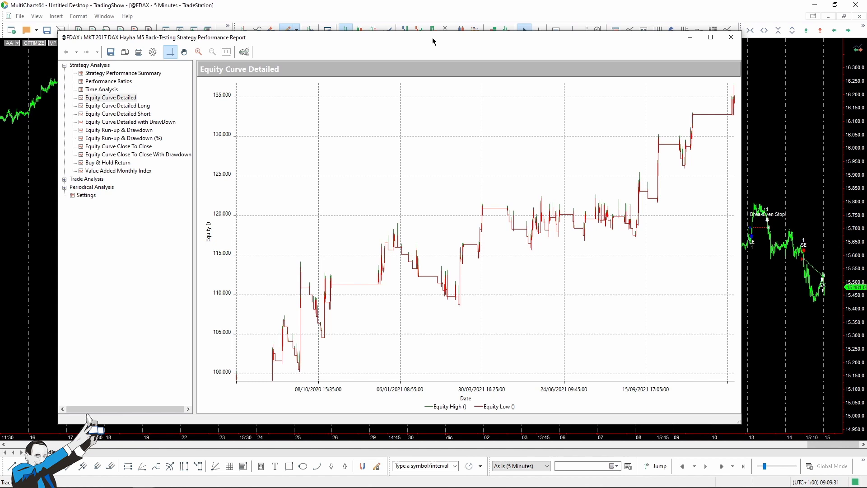